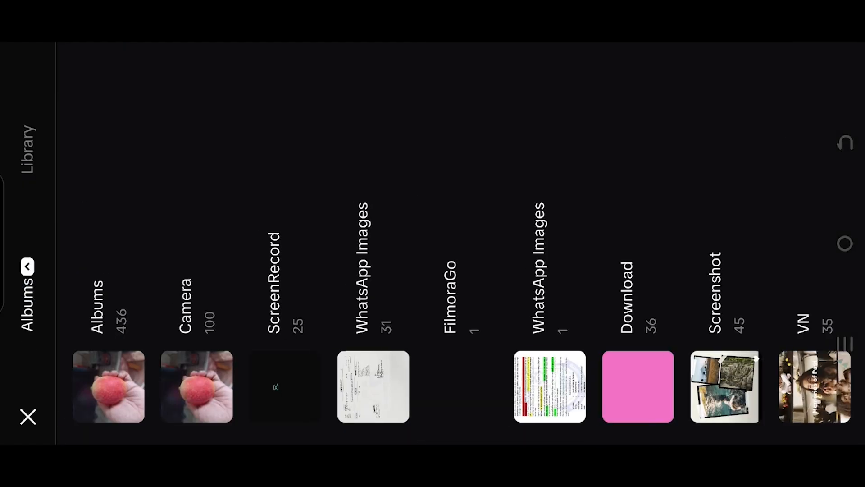
Start a new project from the beach clip of the man in a long coat.
{"action": "scroll", "scroll_direction": "left", "scroll_amount": 3}
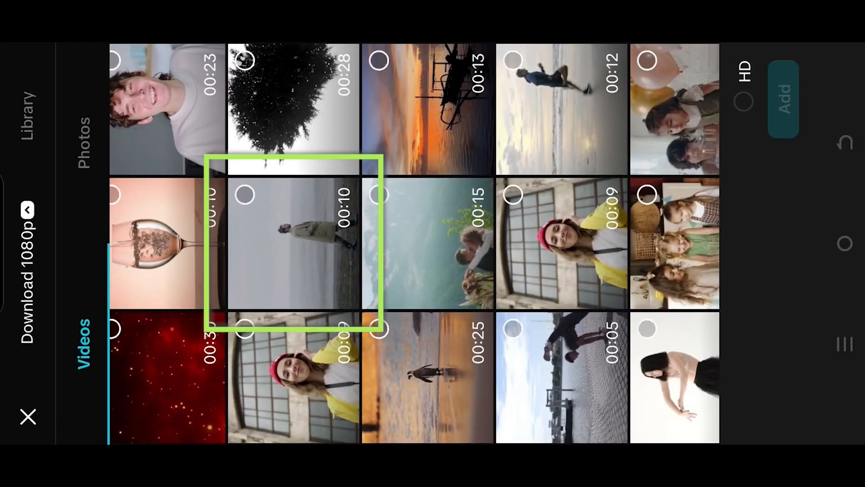
{"action": "left_click", "coordinate": [292, 243]}
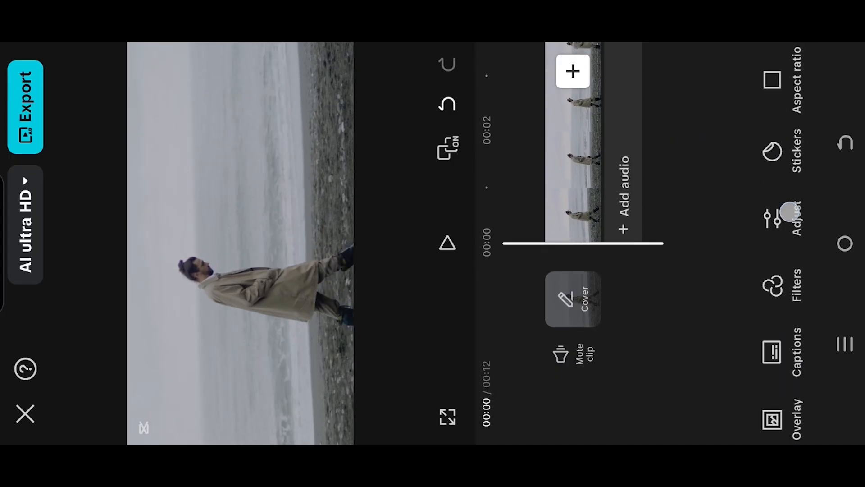
Set the project aspect ratio to widescreen 16:9.
{"action": "left_click", "coordinate": [772, 86]}
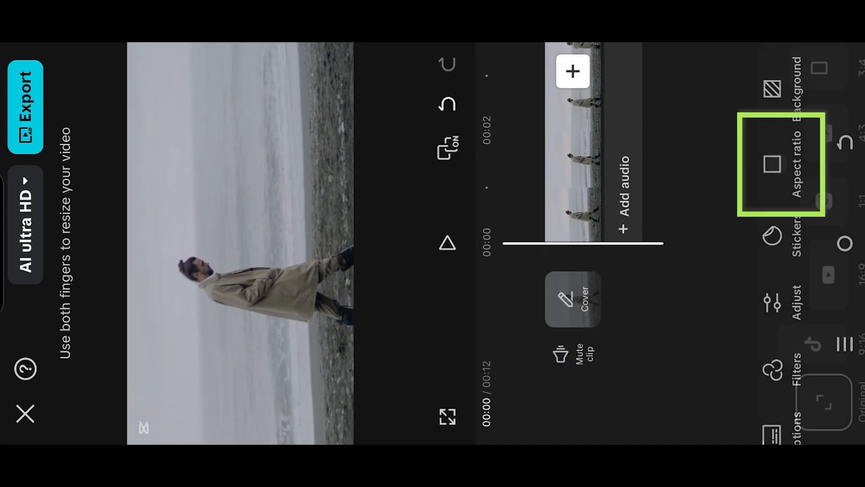
{"action": "left_click", "coordinate": [778, 164]}
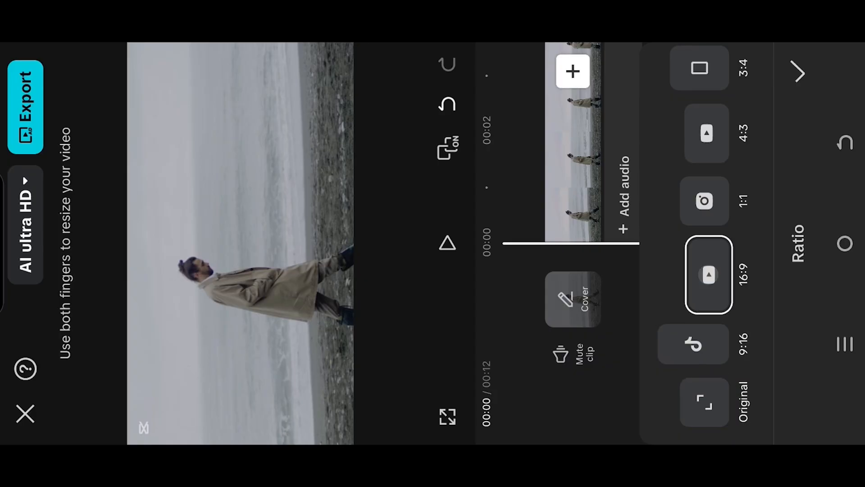
{"action": "left_click", "coordinate": [797, 73]}
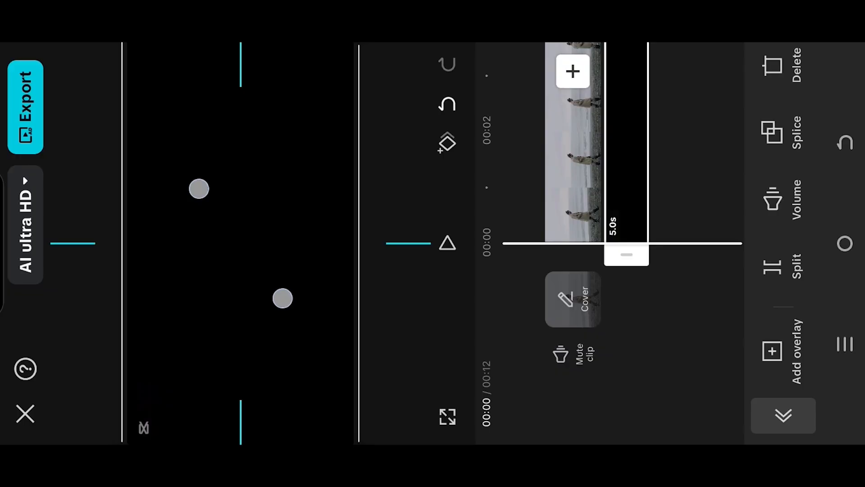
Show the mask shape options for the selected black overlay.
{"action": "left_click", "coordinate": [796, 250]}
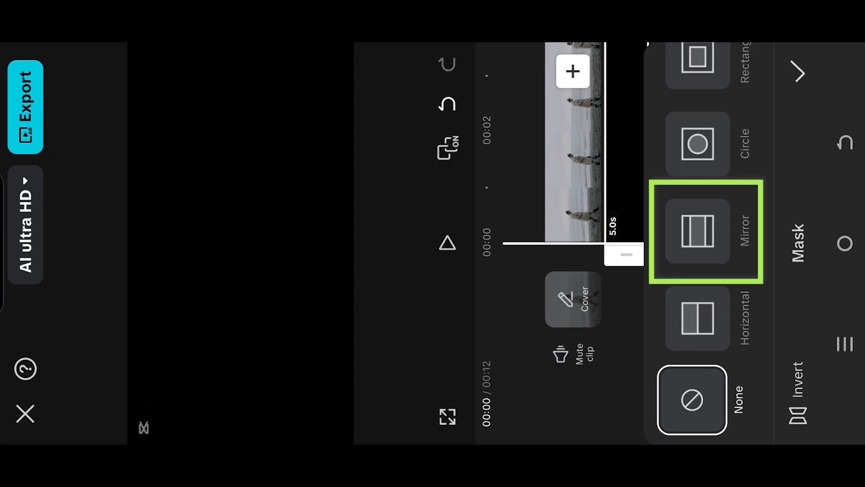